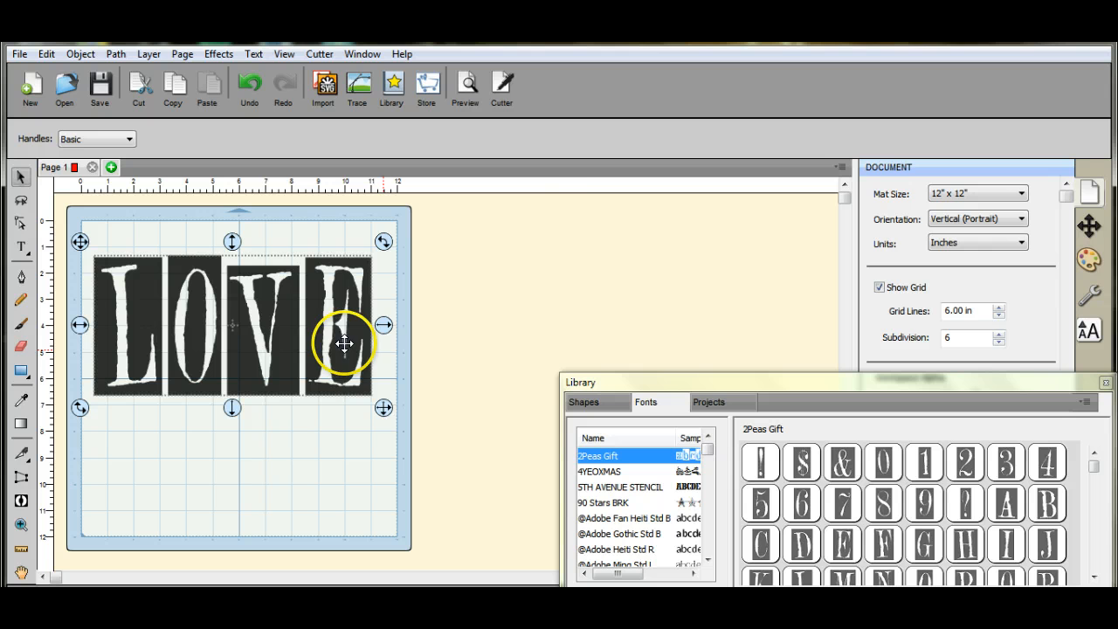
Step: Place a small red heart from the Basic Shapes library onto the O of LOVE
{"action": "left_click", "coordinate": [583, 402]}
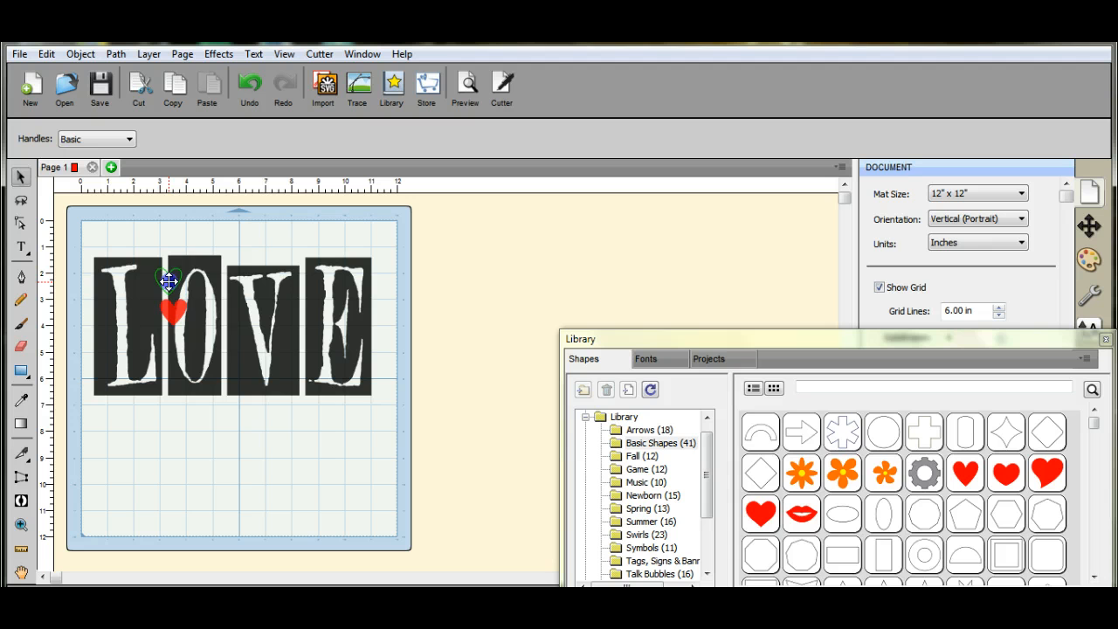
Step: Enlarge the red heart to fill the O, then select the word and heart together
{"action": "left_click", "coordinate": [165, 279]}
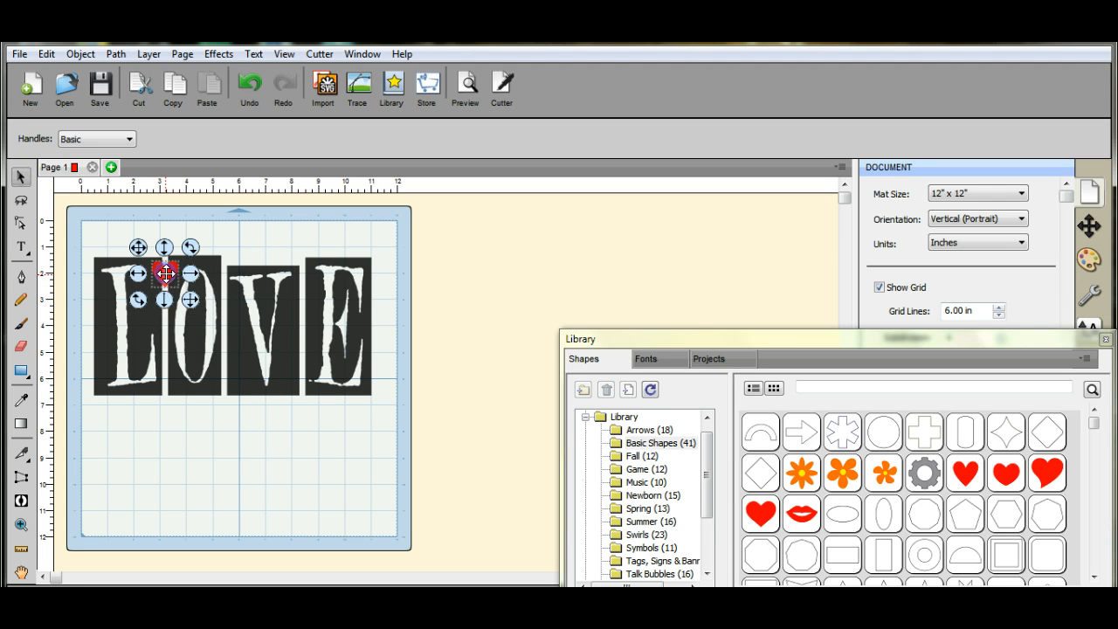
{"action": "left_click_drag", "start_coordinate": [164, 276], "coordinate": [162, 376]}
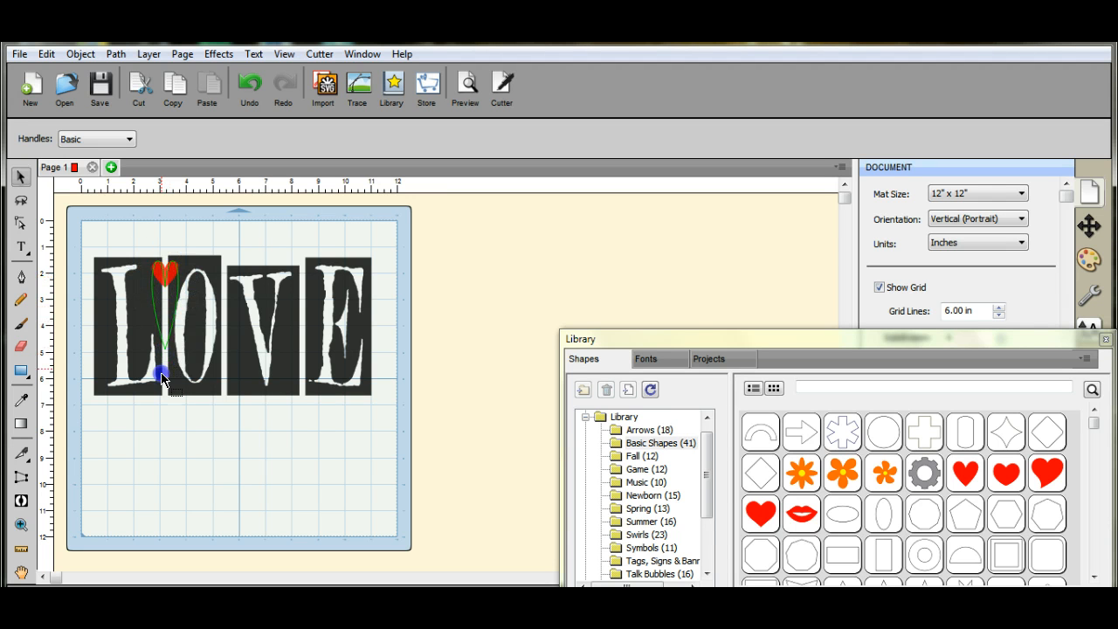
{"action": "left_click", "coordinate": [166, 328]}
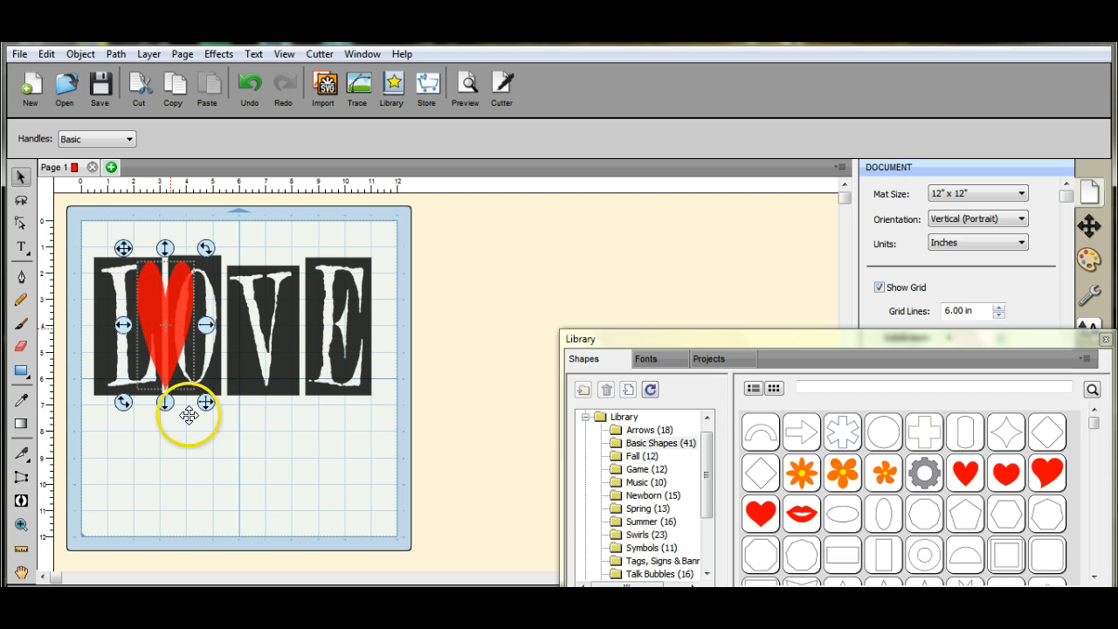
{"action": "left_click", "coordinate": [91, 242]}
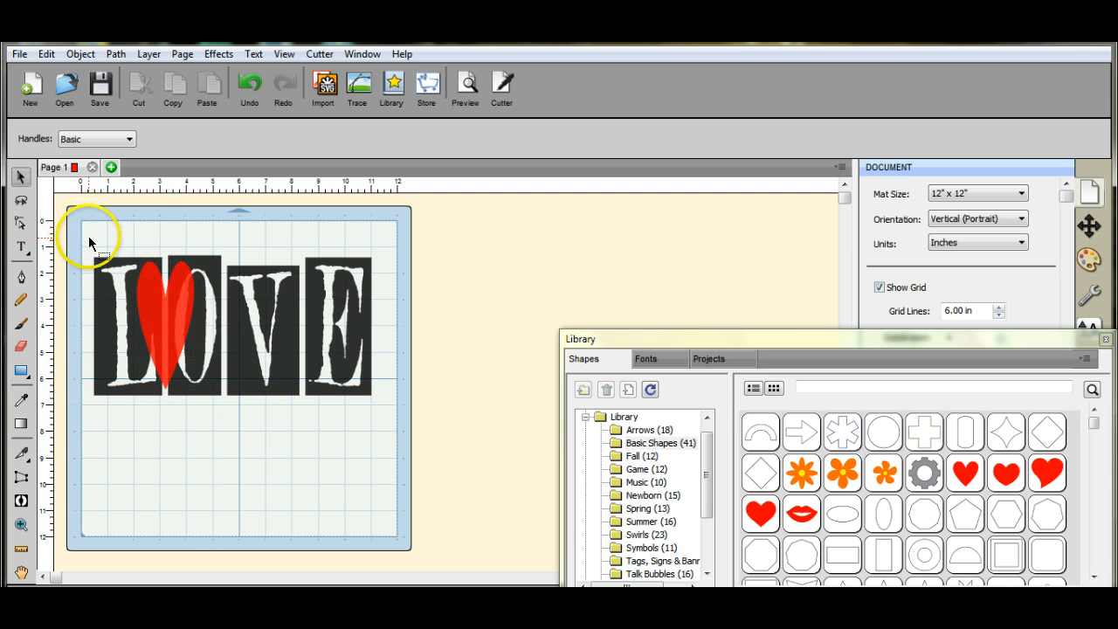
{"action": "left_click", "coordinate": [91, 243]}
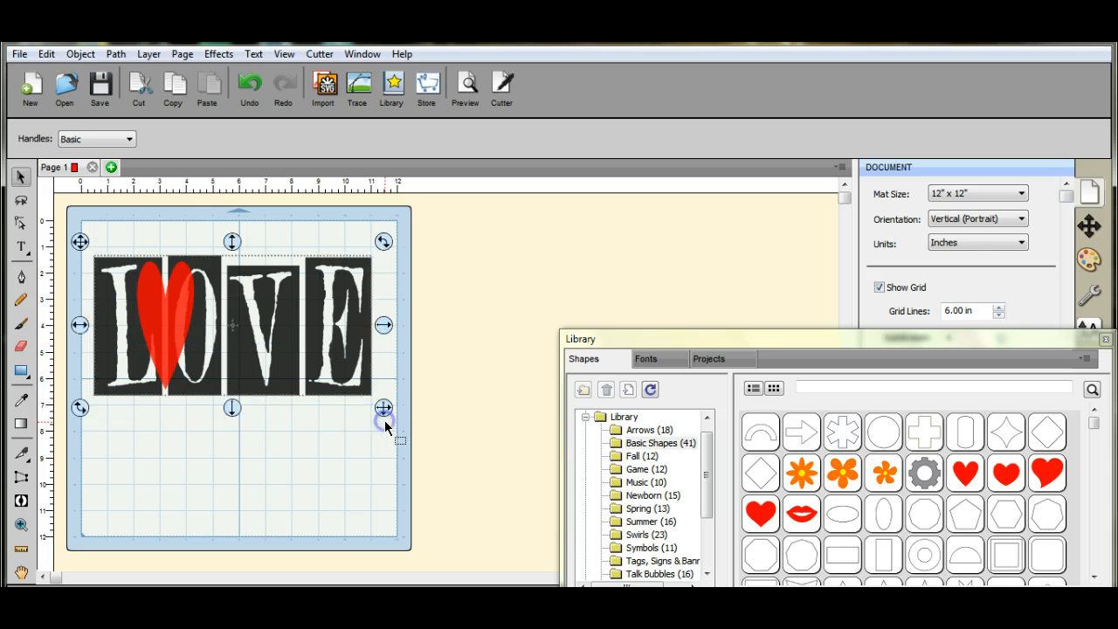
{"action": "mouse_move", "coordinate": [216, 52]}
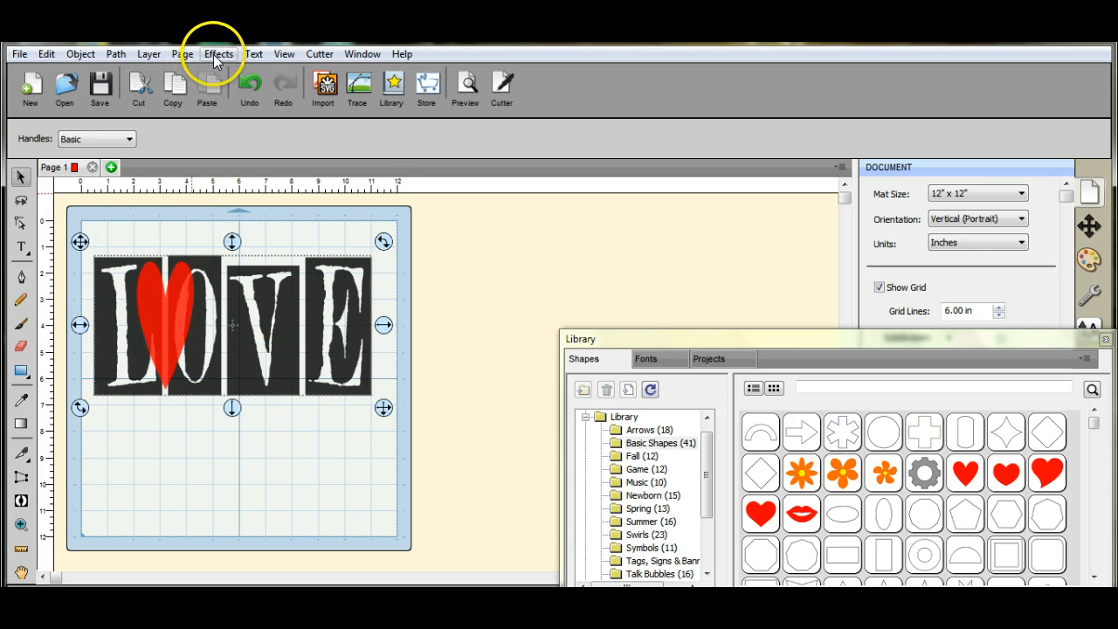
Step: Apply a Knockout effect to the LOVE letters with a 0.15 in gap around the heart
{"action": "left_click", "coordinate": [218, 53]}
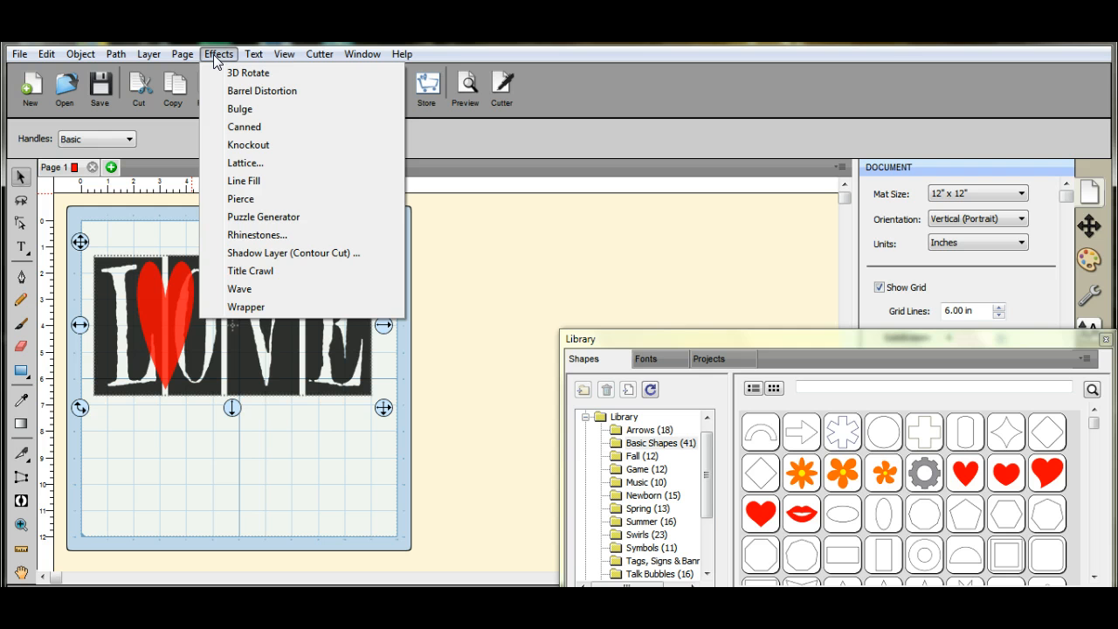
{"action": "mouse_move", "coordinate": [248, 144]}
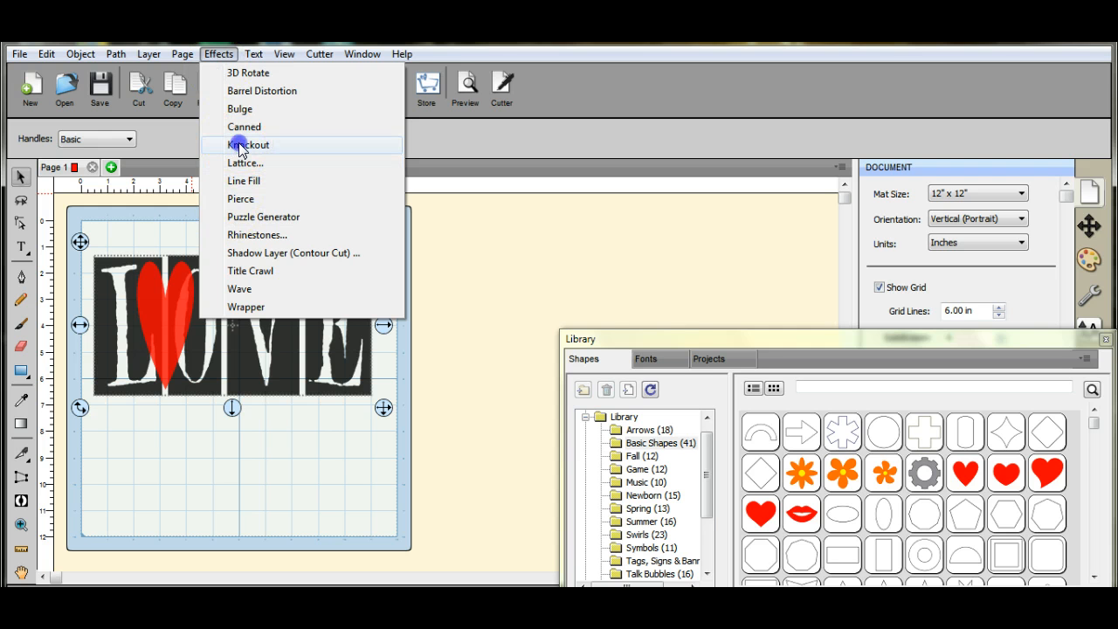
{"action": "left_click", "coordinate": [248, 143]}
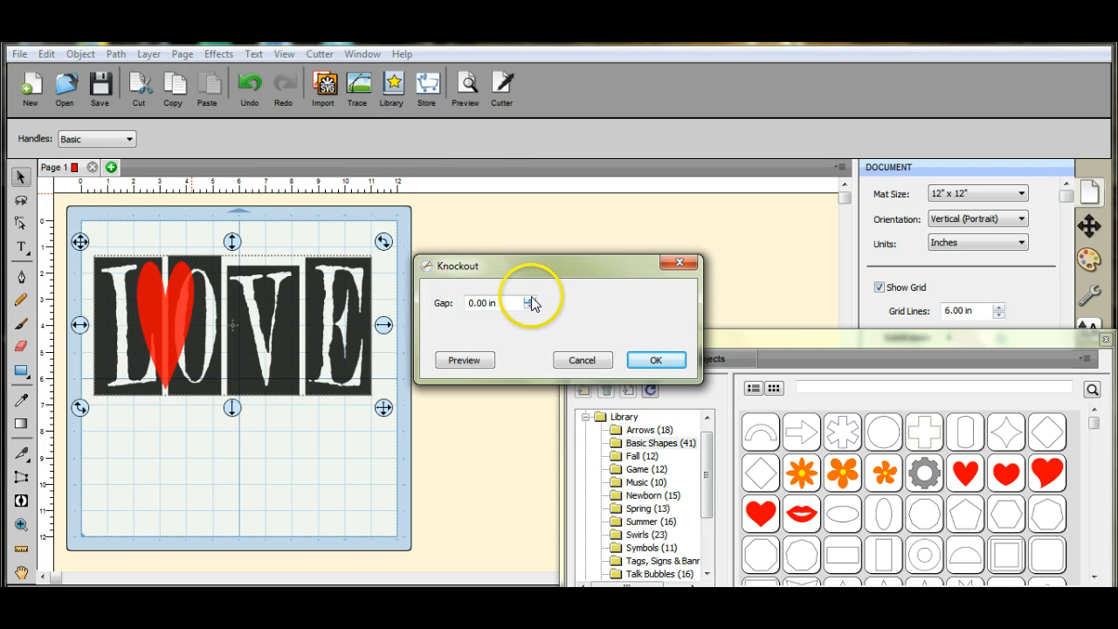
{"action": "left_click", "coordinate": [531, 297]}
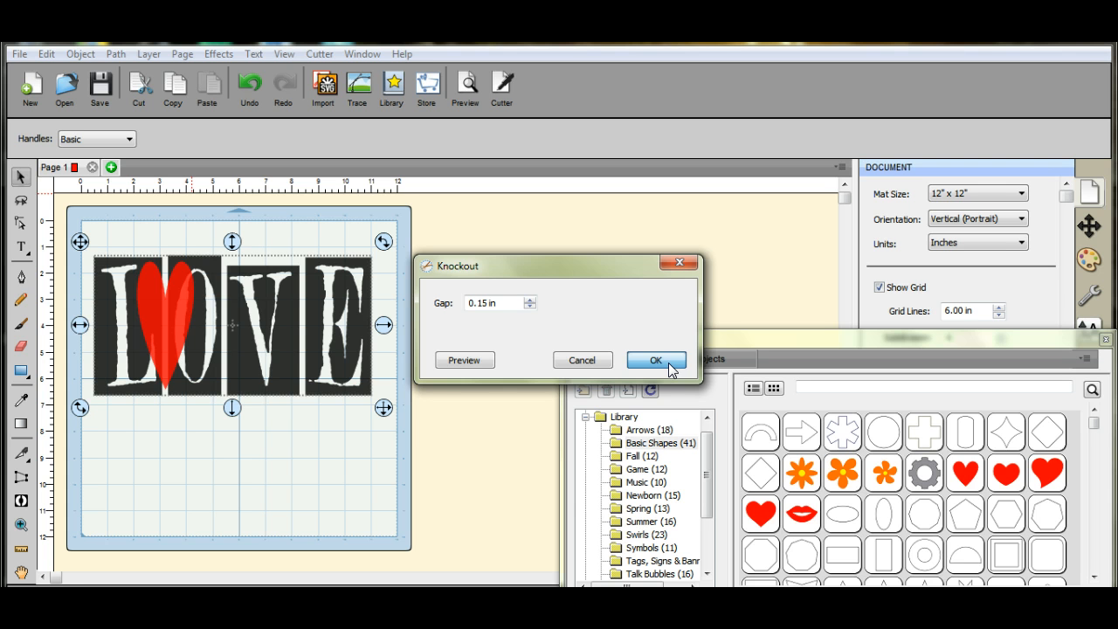
{"action": "left_click", "coordinate": [657, 359]}
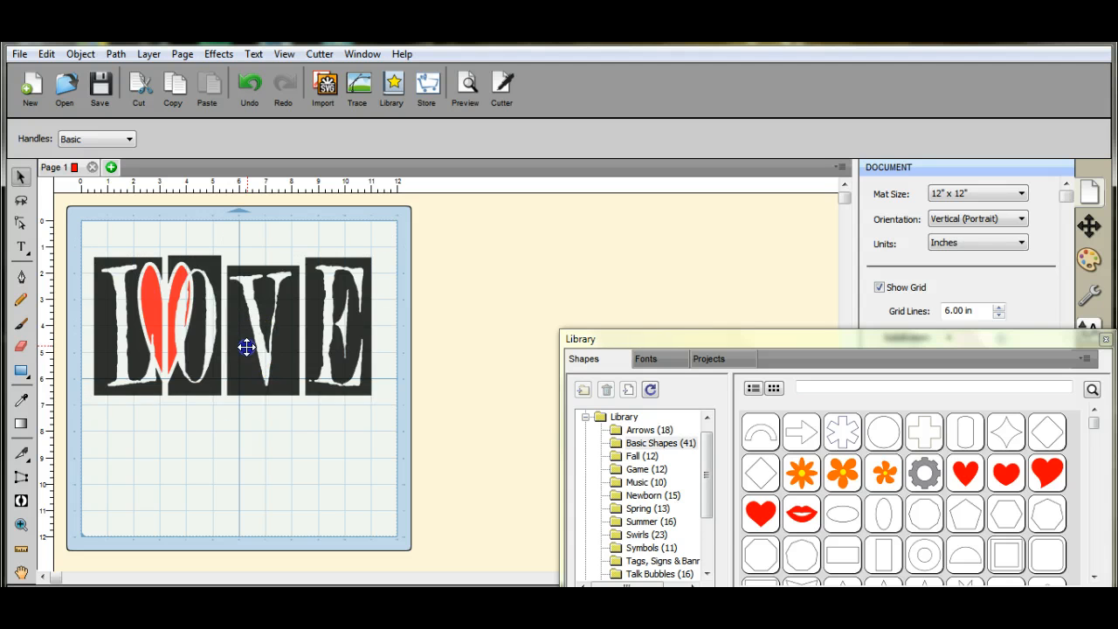
Step: Pull the word down to reveal the heart cutout in the O, then return the heart inside it
{"action": "left_click_drag", "start_coordinate": [248, 347], "coordinate": [251, 472]}
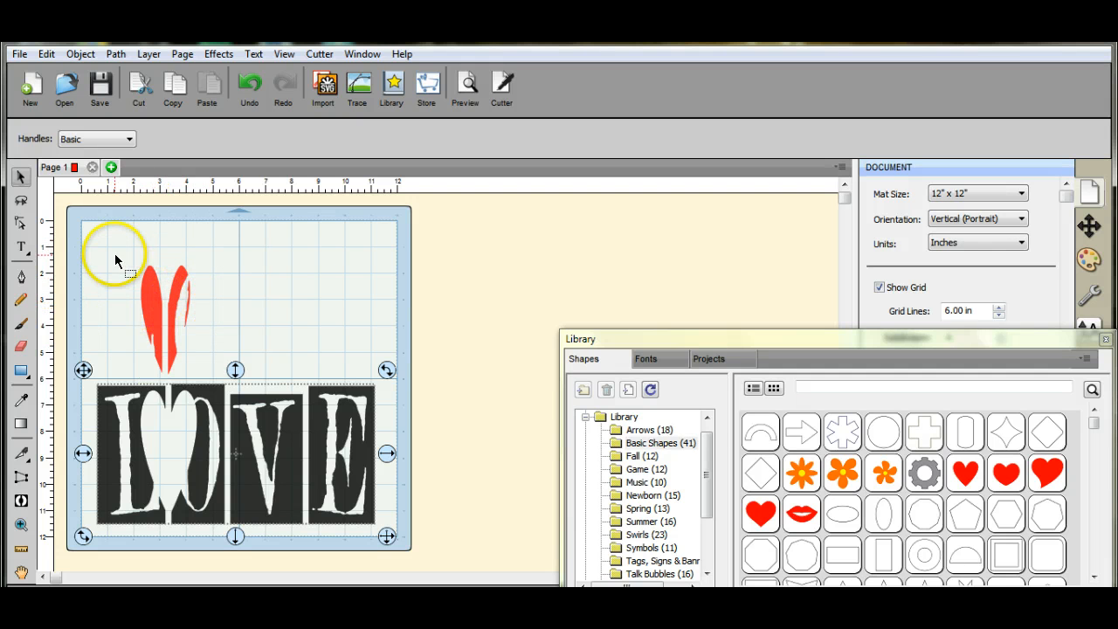
{"action": "left_click", "coordinate": [161, 314]}
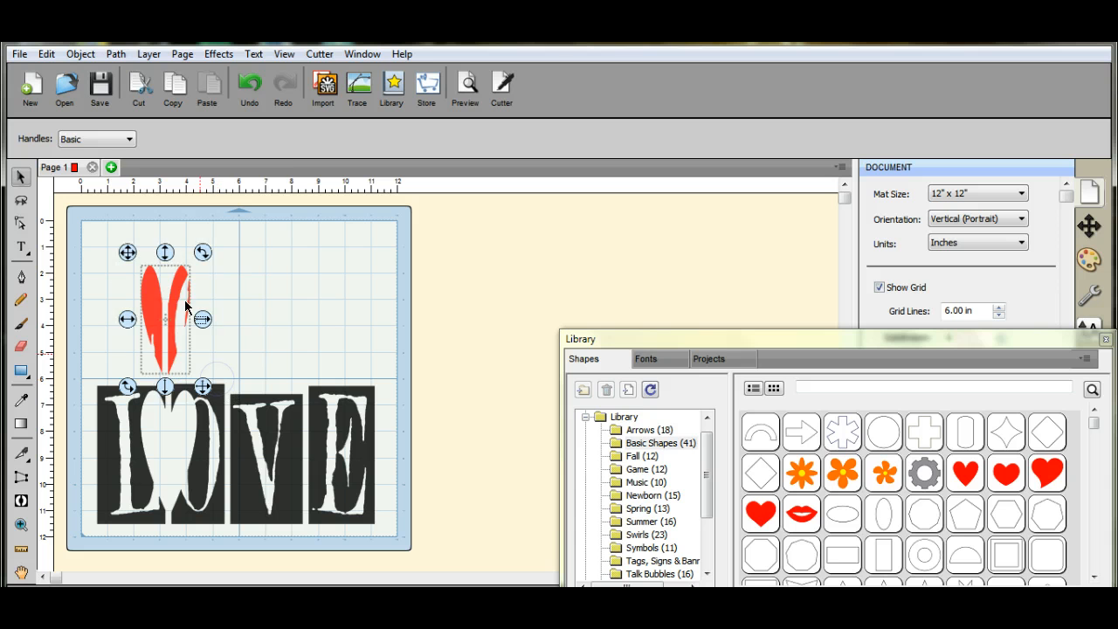
{"action": "left_click", "coordinate": [81, 53]}
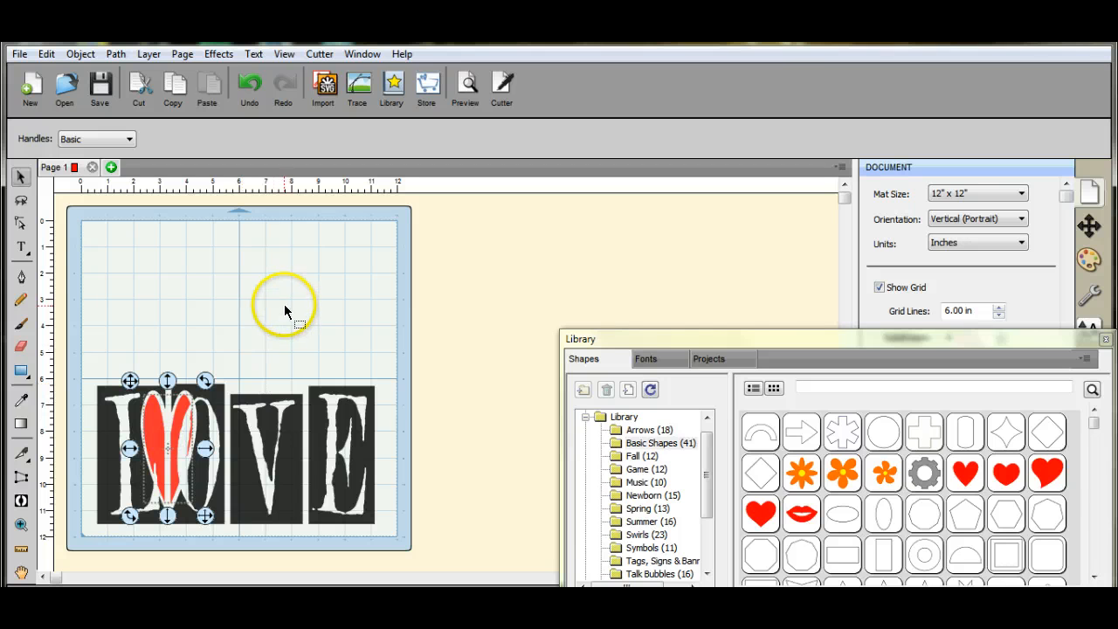
{"action": "mouse_move", "coordinate": [94, 360]}
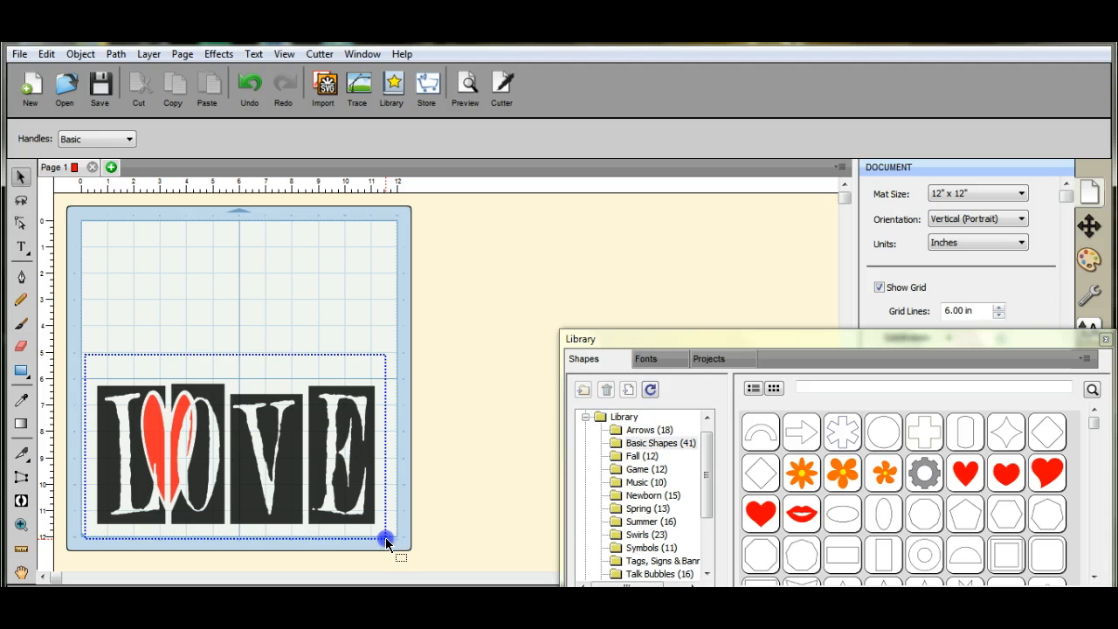
{"action": "left_click", "coordinate": [80, 52]}
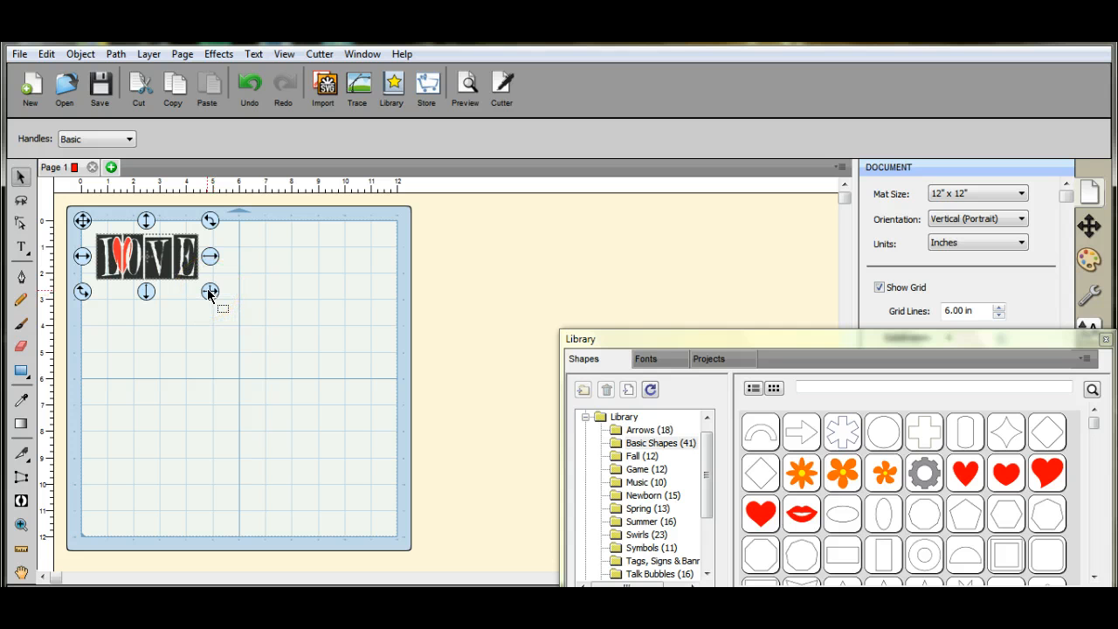
{"action": "left_click", "coordinate": [248, 87]}
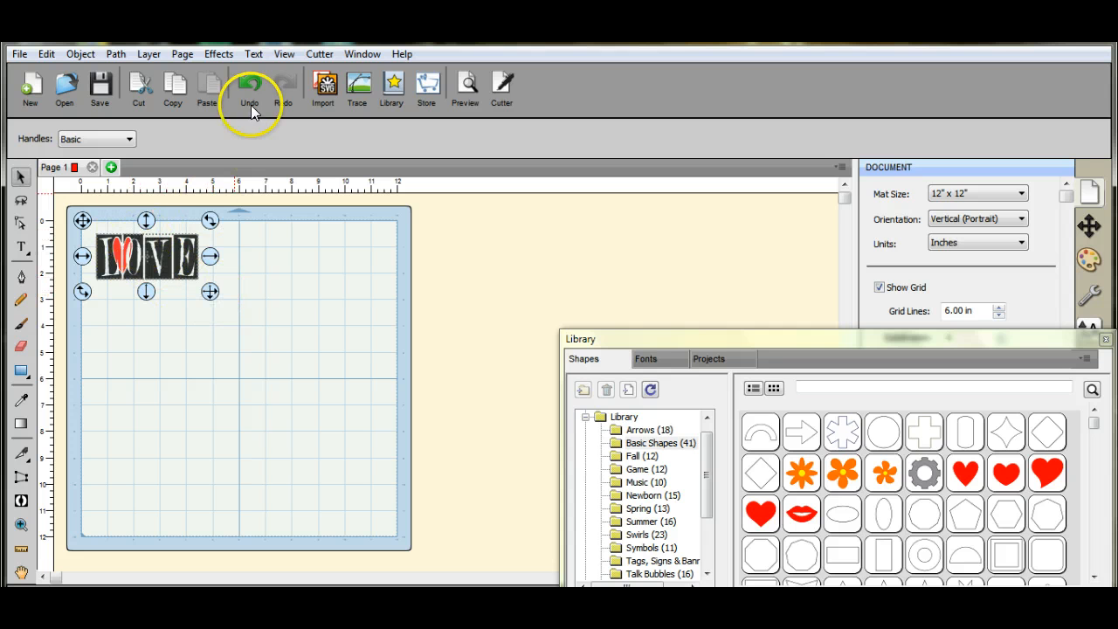
{"action": "left_click", "coordinate": [249, 87]}
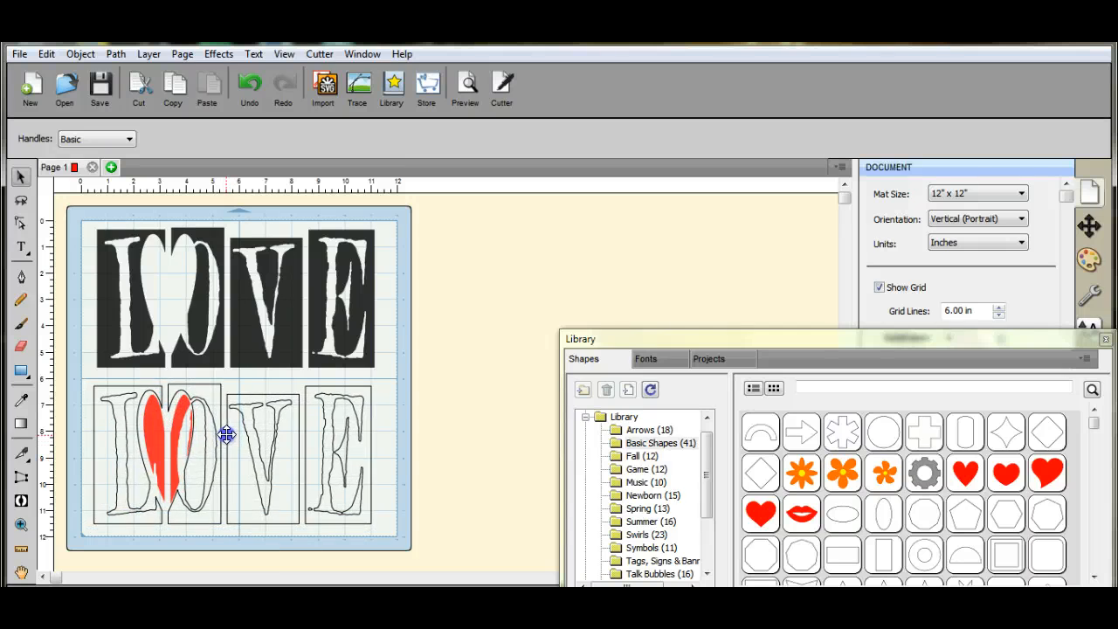
Step: Position the LOVE design with its heart in the lower half of the 12x12 mat
{"action": "left_click", "coordinate": [218, 52]}
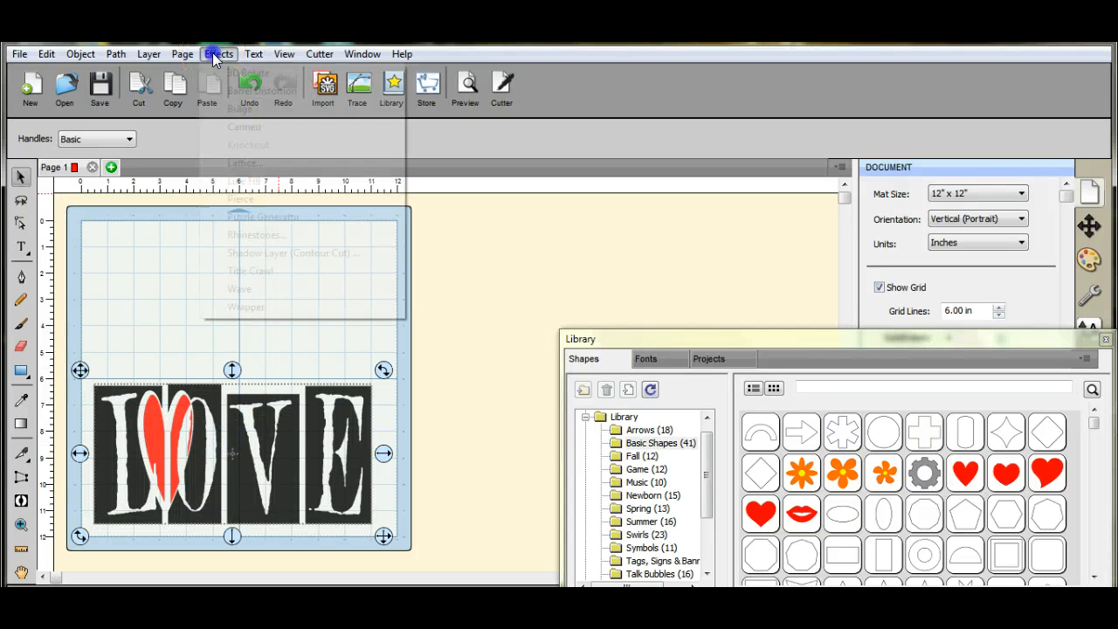